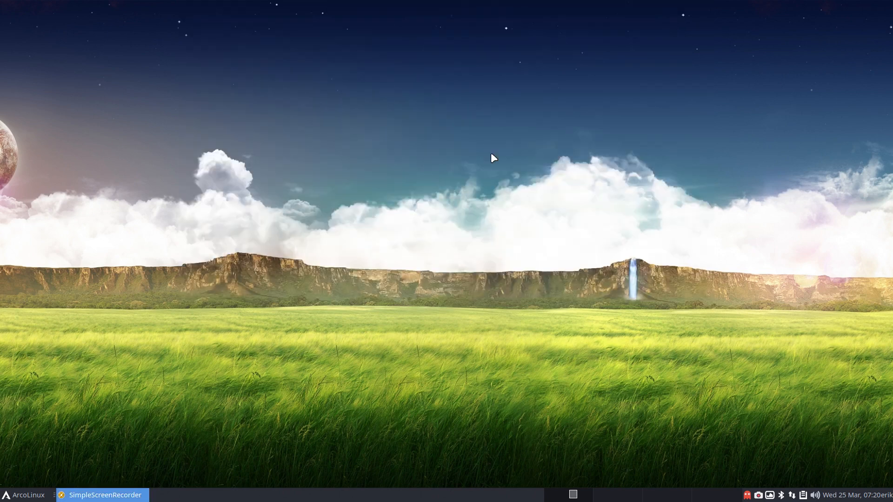
{"action": "mouse_move", "coordinate": [326, 274]}
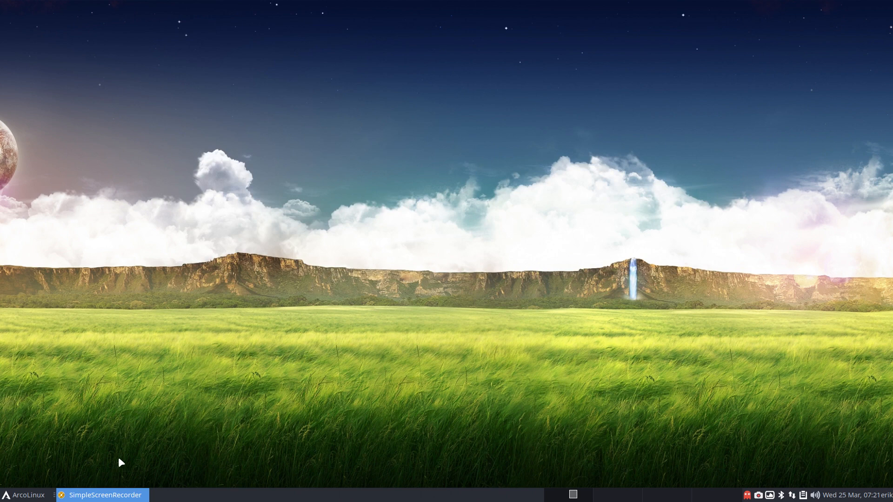
- Launch pamac-manager through dmenu
{"action": "left_click", "coordinate": [26, 494]}
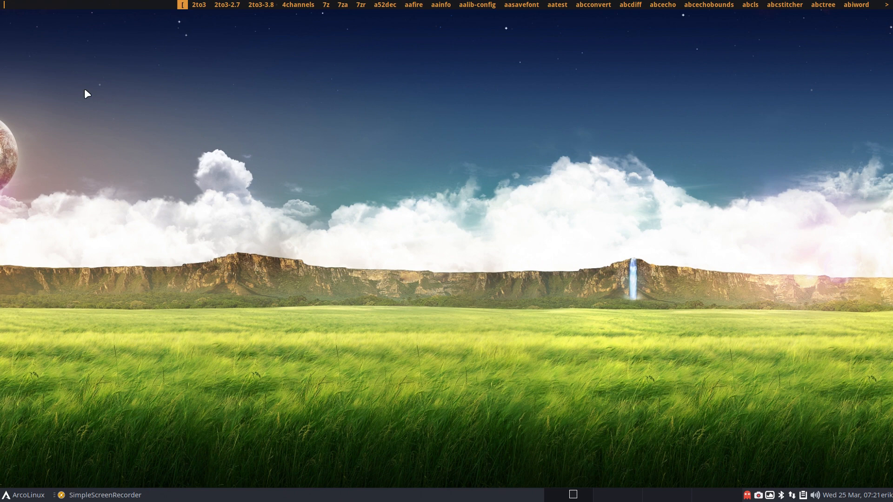
{"action": "mouse_move", "coordinate": [777, 431]}
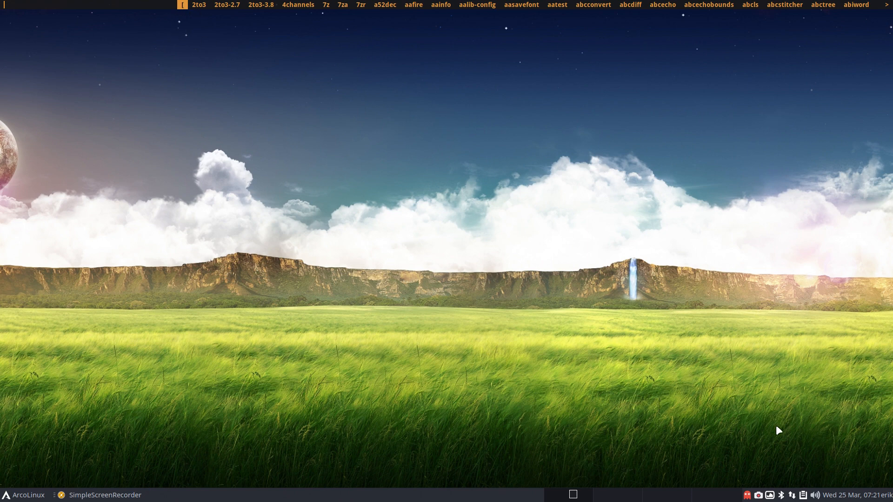
{"action": "mouse_move", "coordinate": [526, 317]}
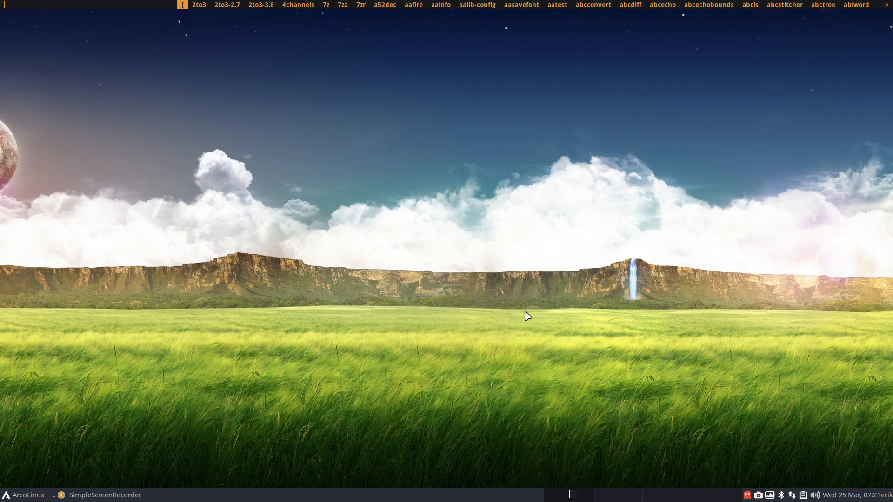
{"action": "type", "text": "pamc"}
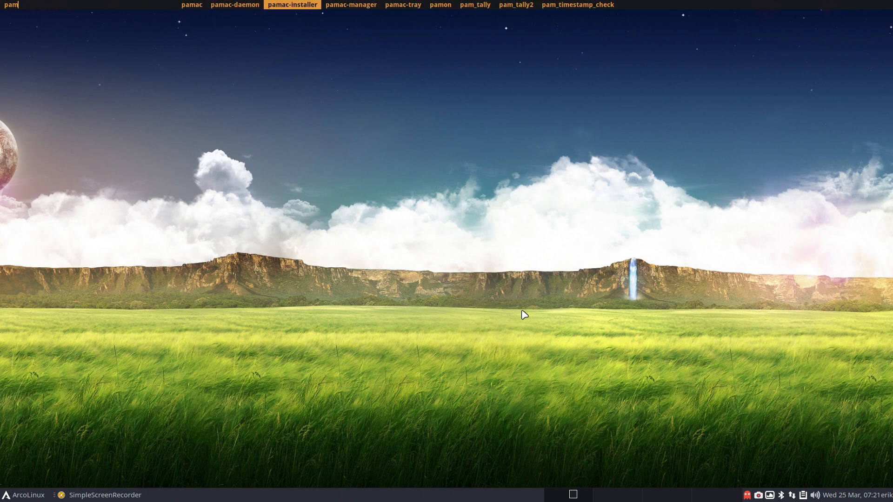
{"action": "left_click", "coordinate": [402, 5]}
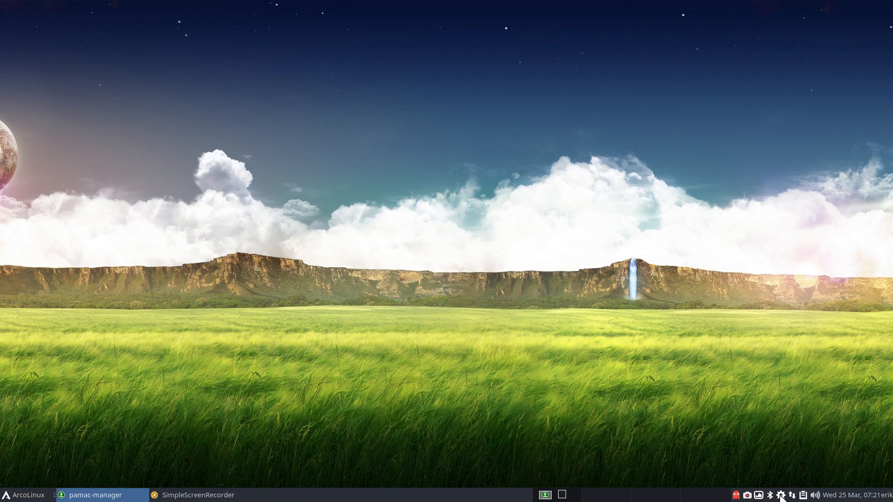
- Close Pamac and get /etc/pacman.conf opened in Sublime Text
{"action": "left_click", "coordinate": [96, 494]}
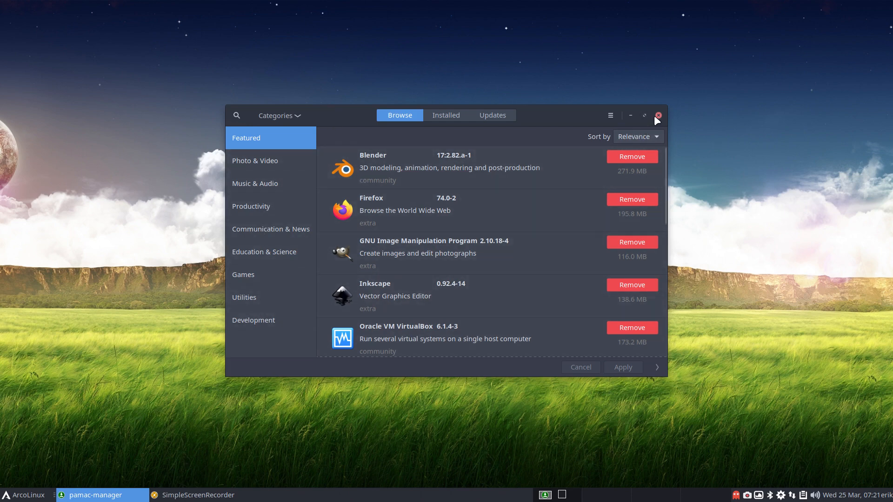
{"action": "left_click", "coordinate": [659, 116]}
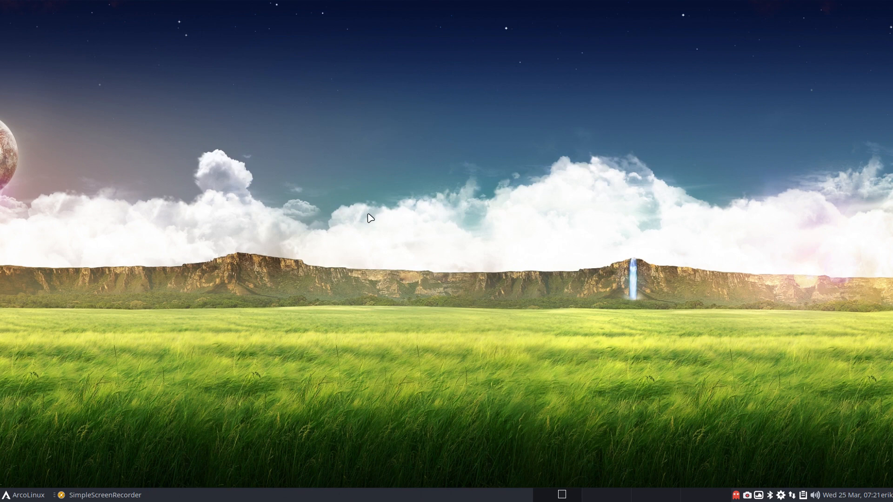
{"action": "mouse_move", "coordinate": [296, 214]}
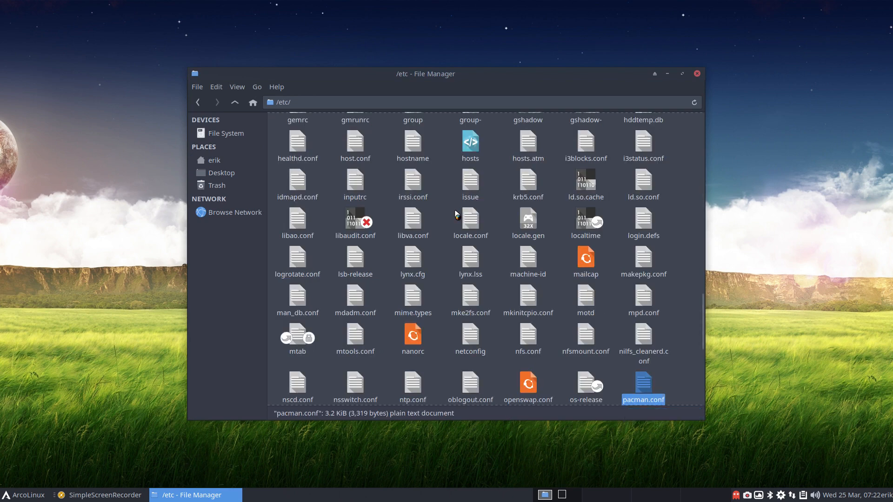
{"action": "double_click", "coordinate": [642, 384]}
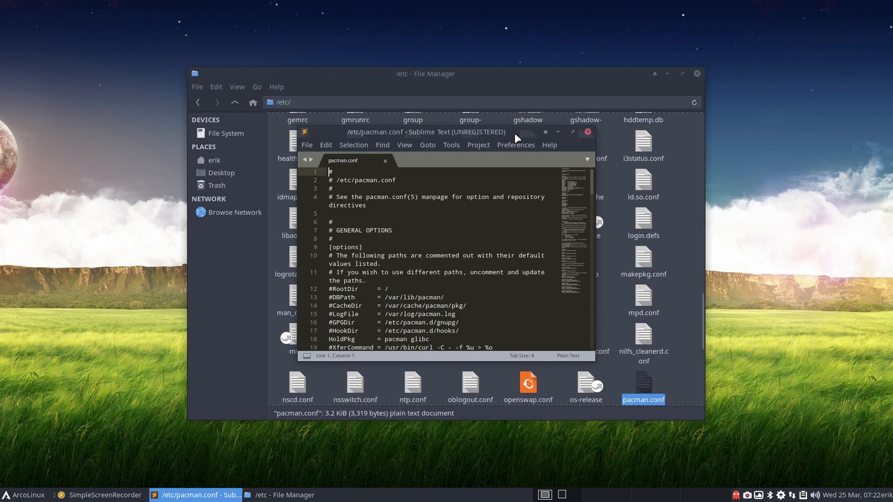
- Delete appstream-glib from the IgnorePkg line, leaving only archlinux-appstream-data
{"action": "left_click", "coordinate": [572, 131]}
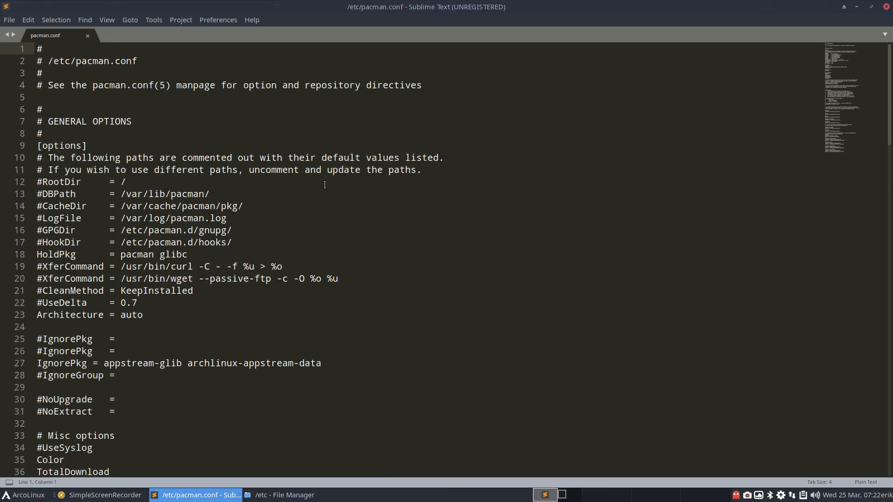
{"action": "scroll", "scroll_direction": "down", "scroll_amount": 3}
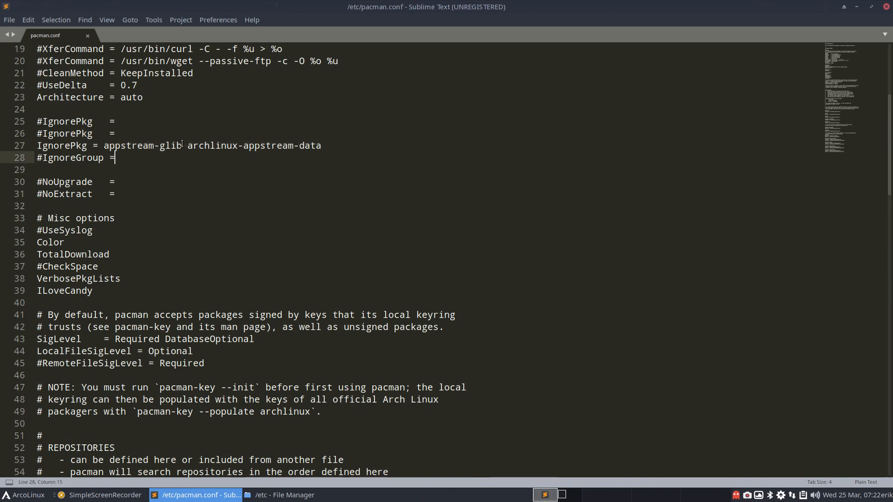
{"action": "double_click", "coordinate": [142, 146]}
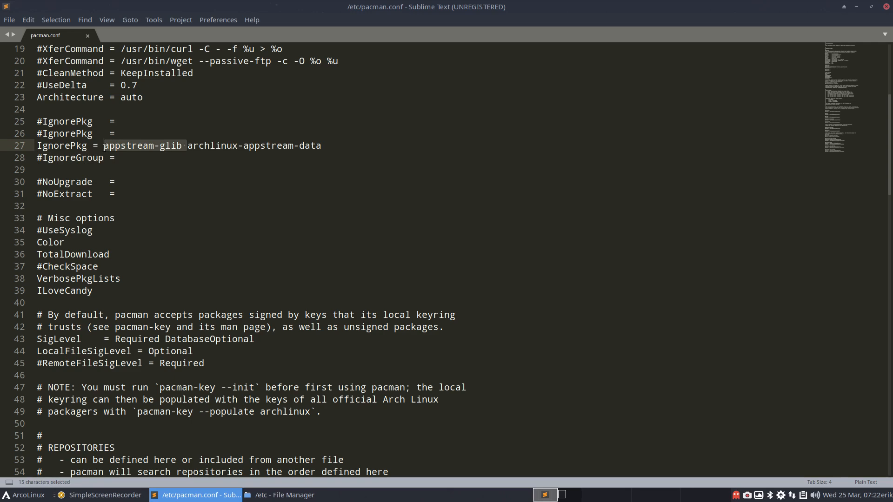
{"action": "key", "text": "Delete"}
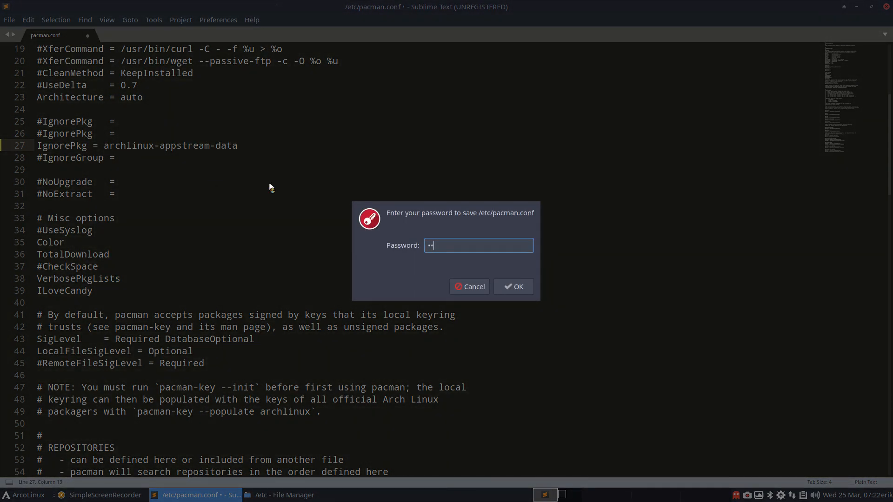
- Confirm the password, remove appstream-glib again and save pacman.conf with Ctrl+S
{"action": "left_click", "coordinate": [512, 287]}
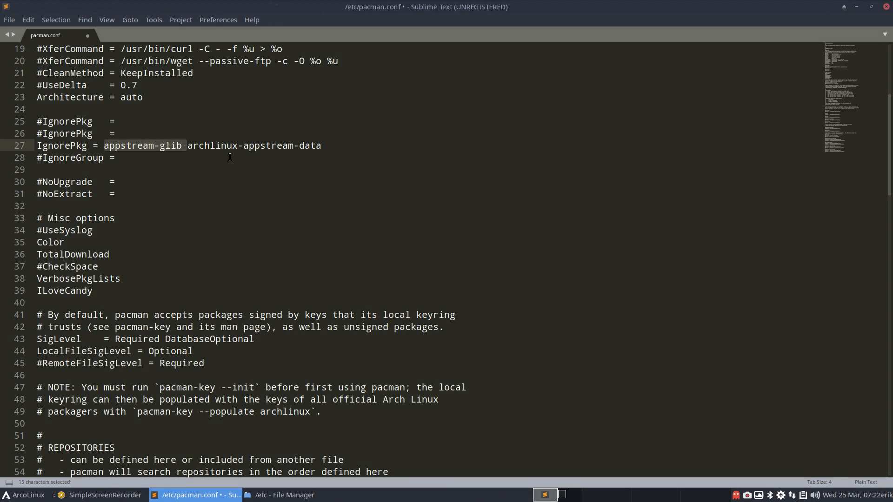
{"action": "left_click", "coordinate": [107, 145]}
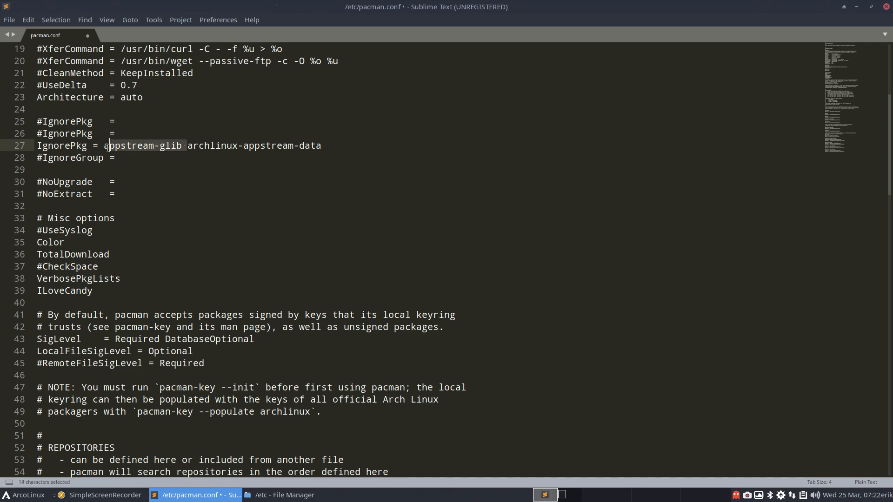
{"action": "key", "text": "Delete"}
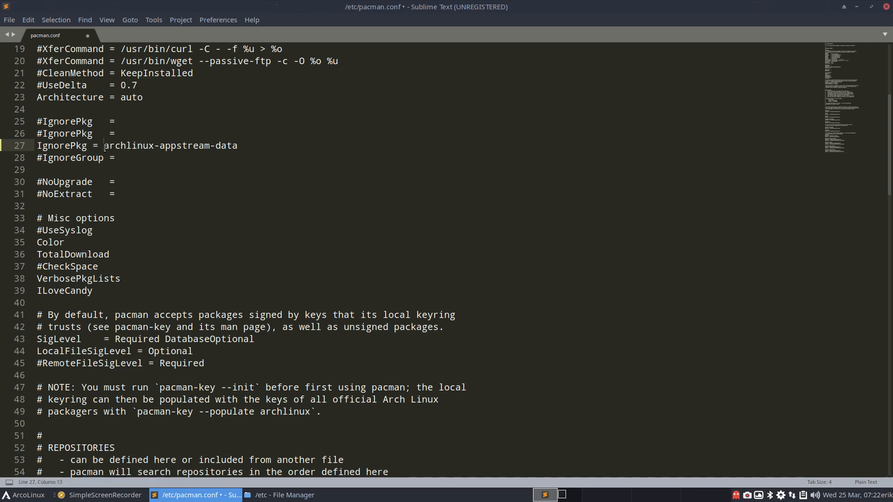
{"action": "key", "text": "ctrl+s"}
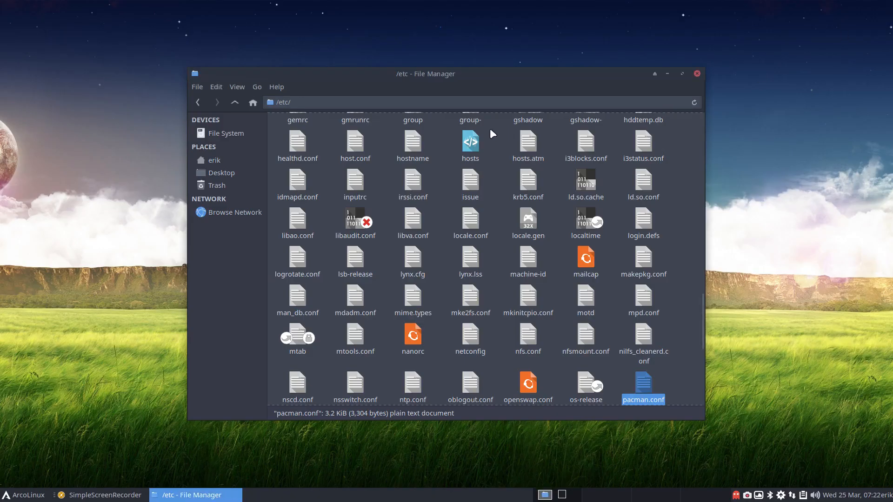
- Start an update command from the launcher after closing the /etc window
{"action": "type", "text": "upda"}
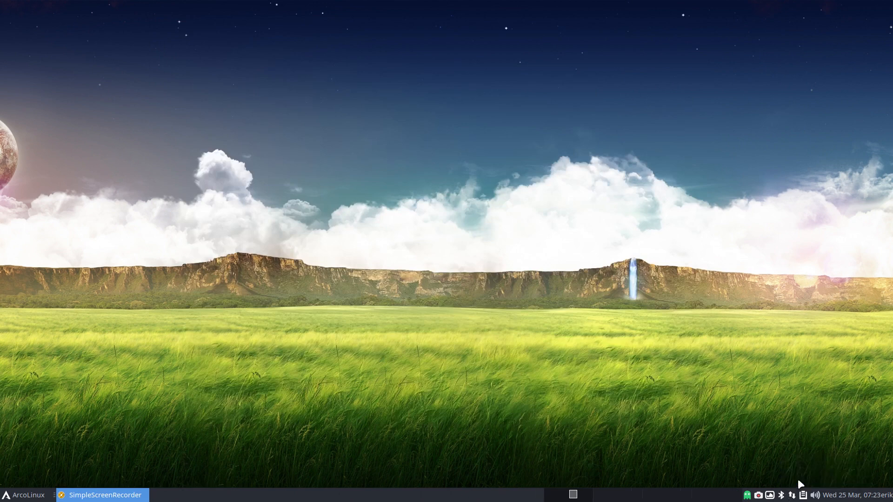
{"action": "left_click", "coordinate": [25, 494]}
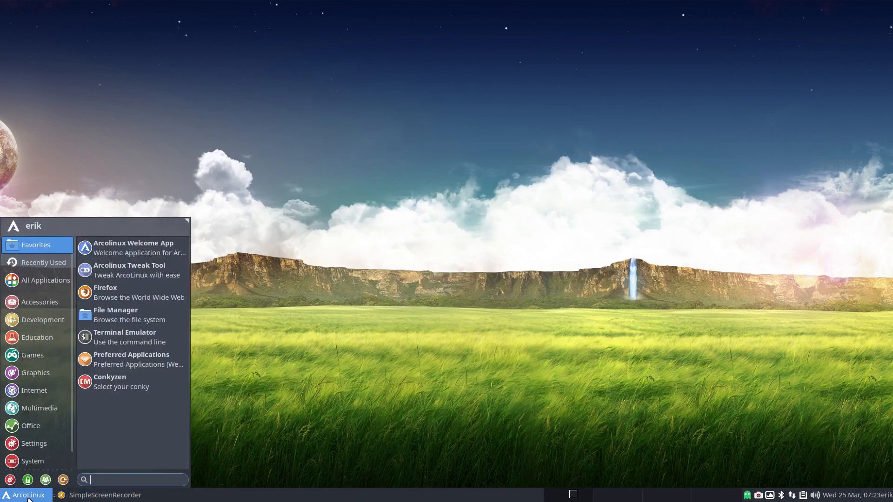
{"action": "left_click", "coordinate": [24, 494]}
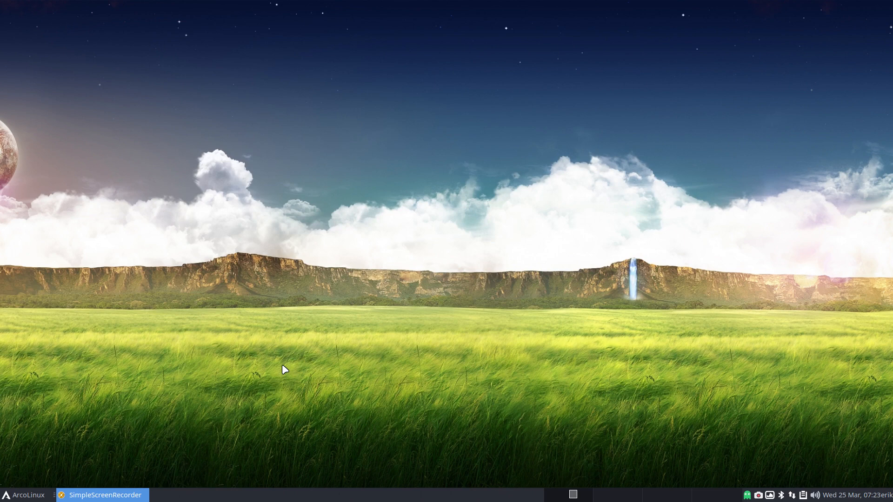
{"action": "mouse_move", "coordinate": [169, 295]}
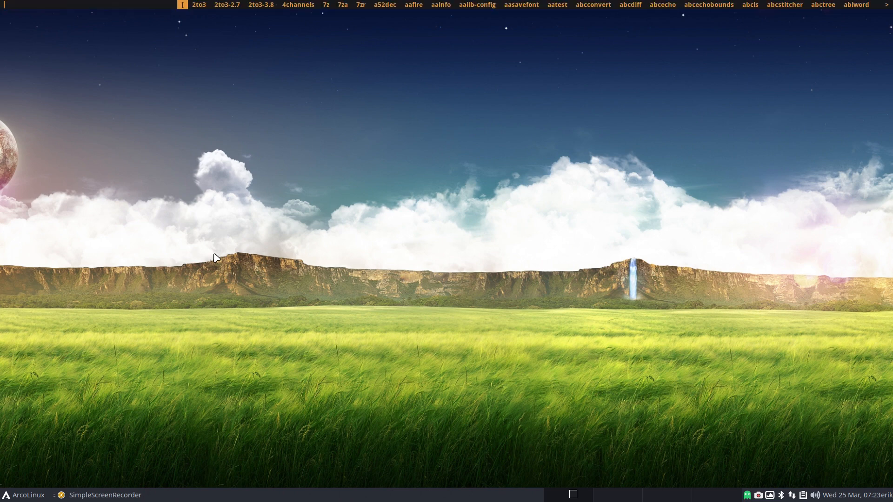
- Relaunch pamac-manager through dmenu
{"action": "type", "text": "pamac"}
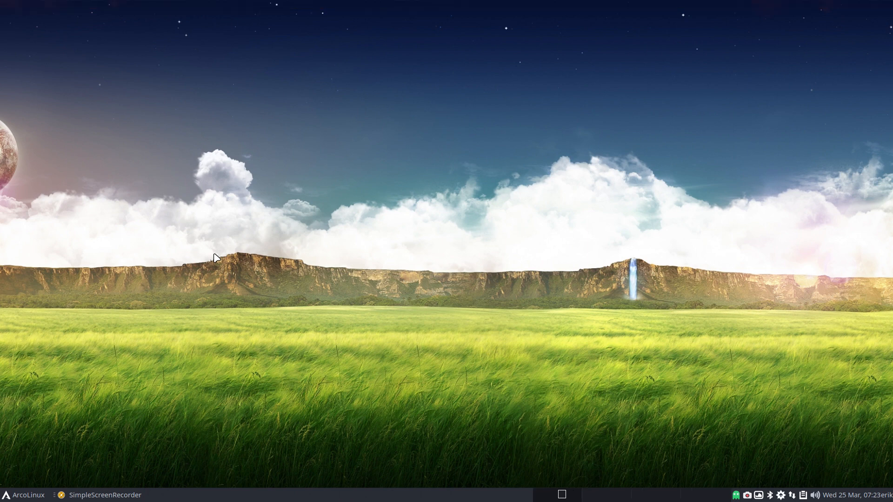
{"action": "mouse_move", "coordinate": [614, 268]}
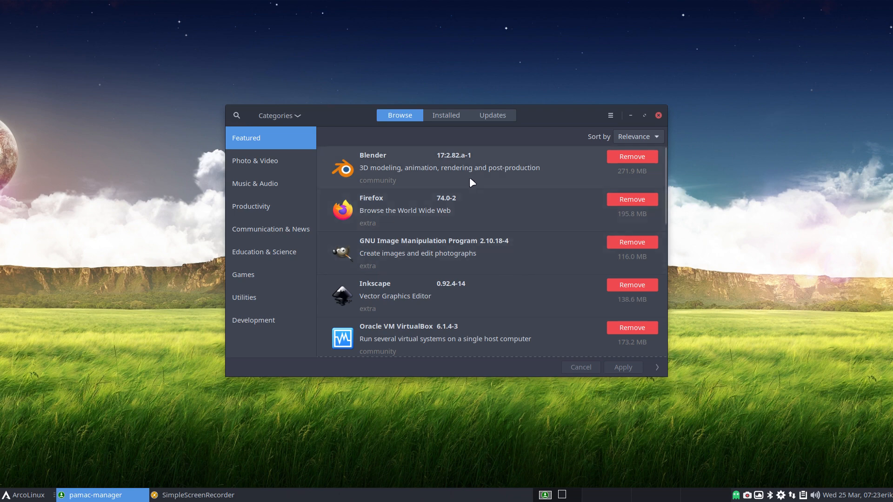
{"action": "mouse_move", "coordinate": [469, 174]}
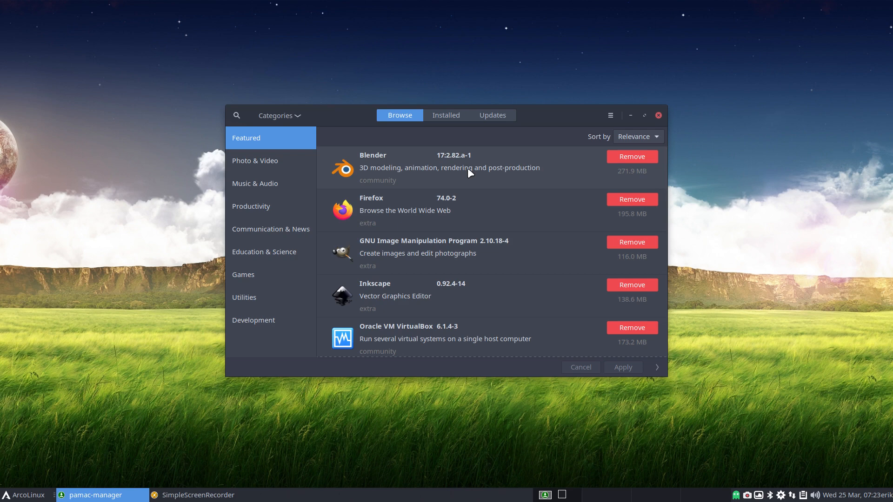
- Browse Music & Audio then Communication & News, icons showing, and view the calendar
{"action": "left_click", "coordinate": [255, 184]}
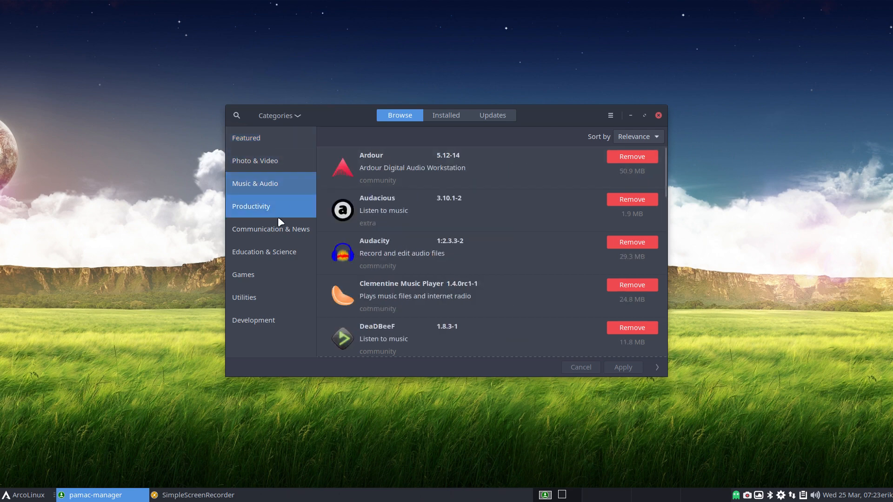
{"action": "left_click", "coordinate": [271, 228]}
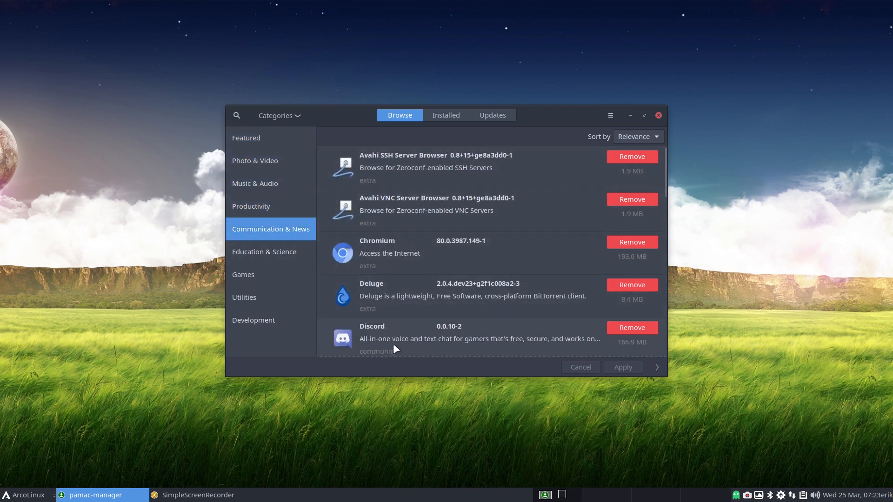
{"action": "mouse_move", "coordinate": [464, 196]}
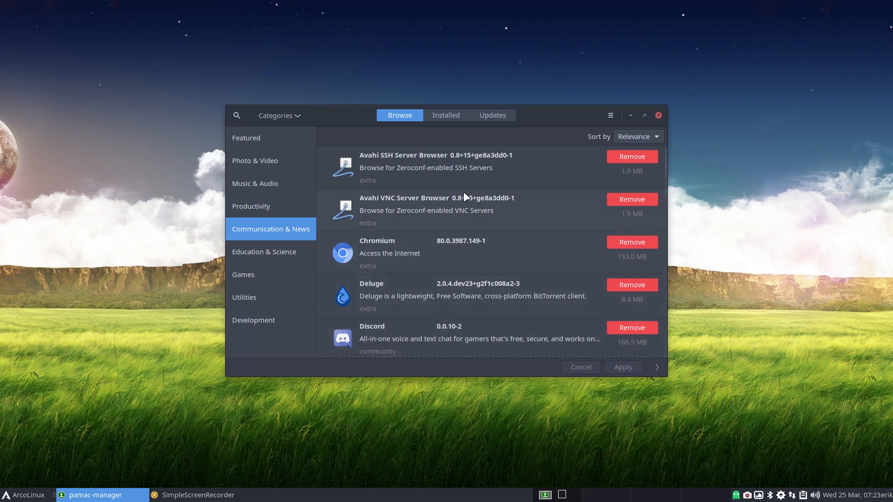
{"action": "mouse_move", "coordinate": [778, 363]}
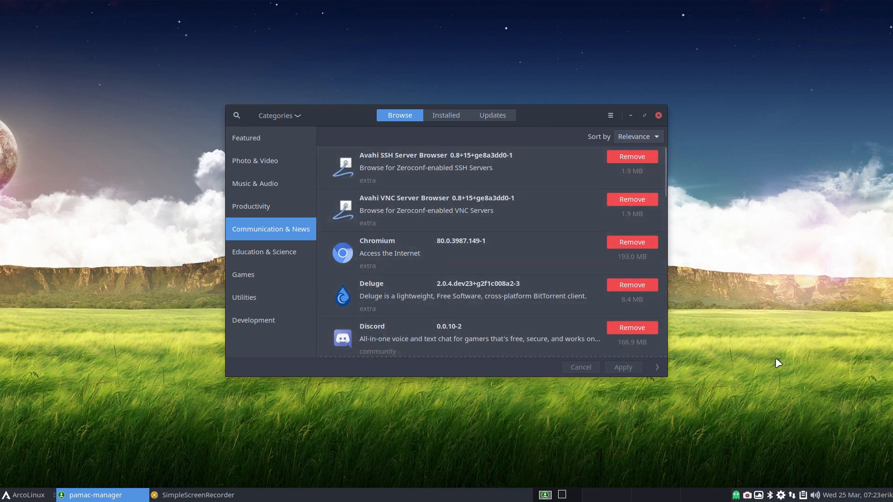
{"action": "left_click", "coordinate": [853, 495]}
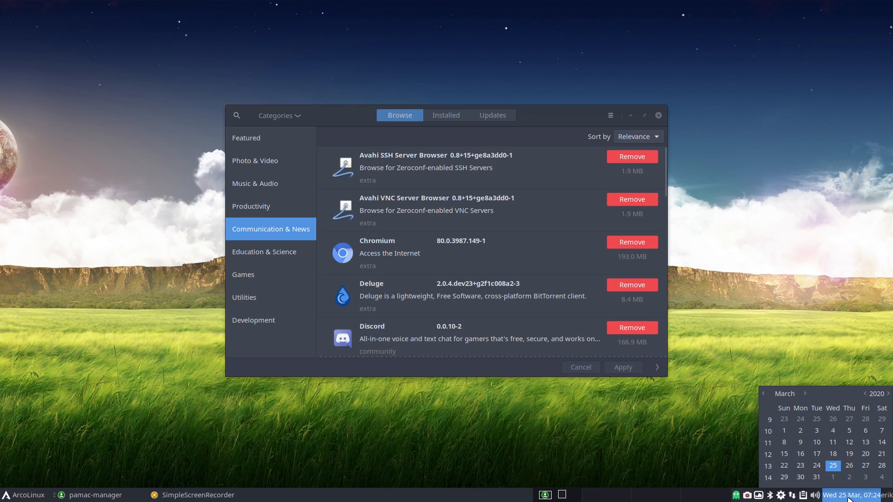